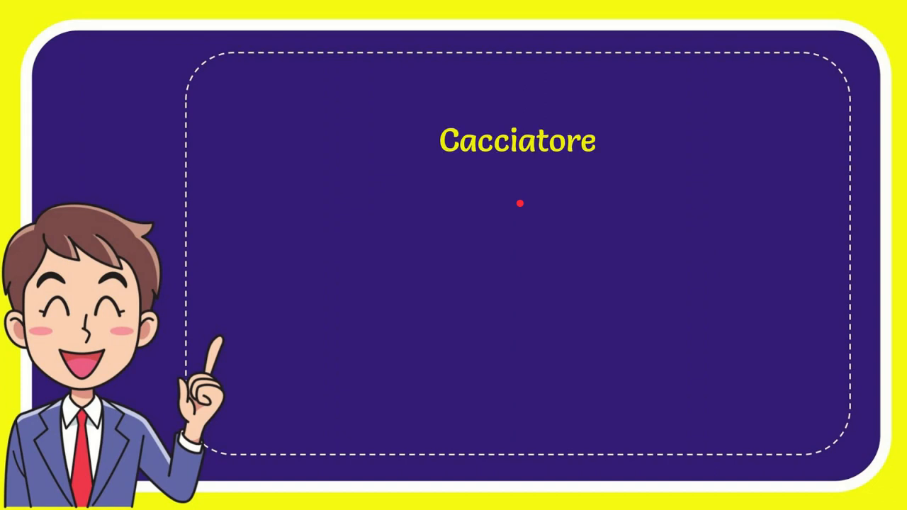
mouse_move(561, 182)
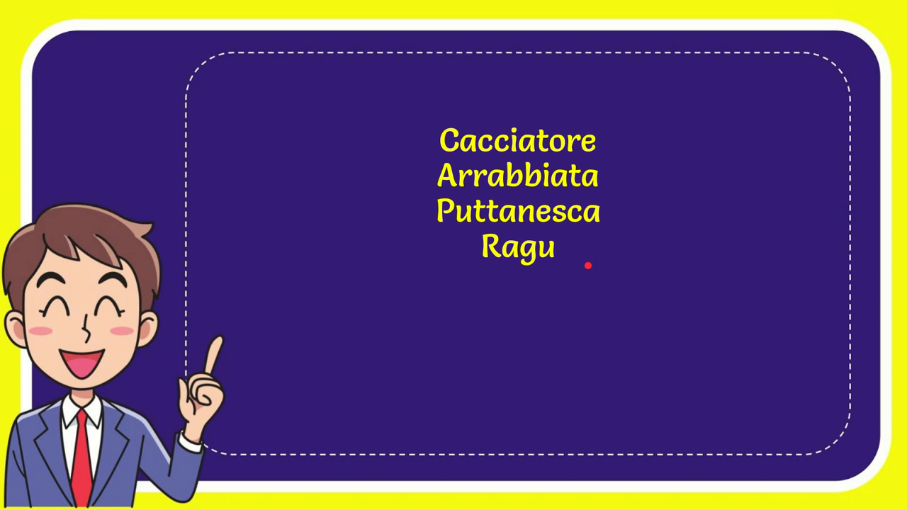
- Reveal all four sauce options — Cacciatore, Arrabbiata, Puttanesca, Ragu — on the quiz slide
drag(588, 266, 517, 323)
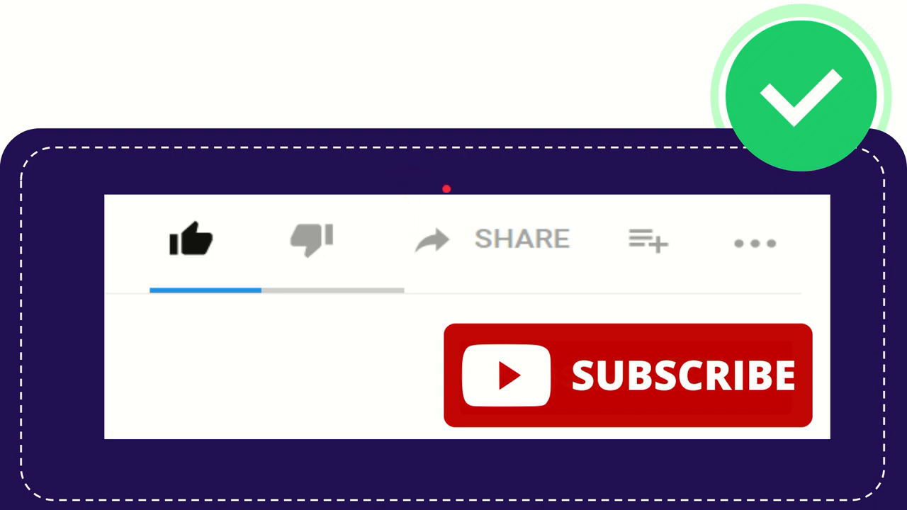
mouse_move(389, 248)
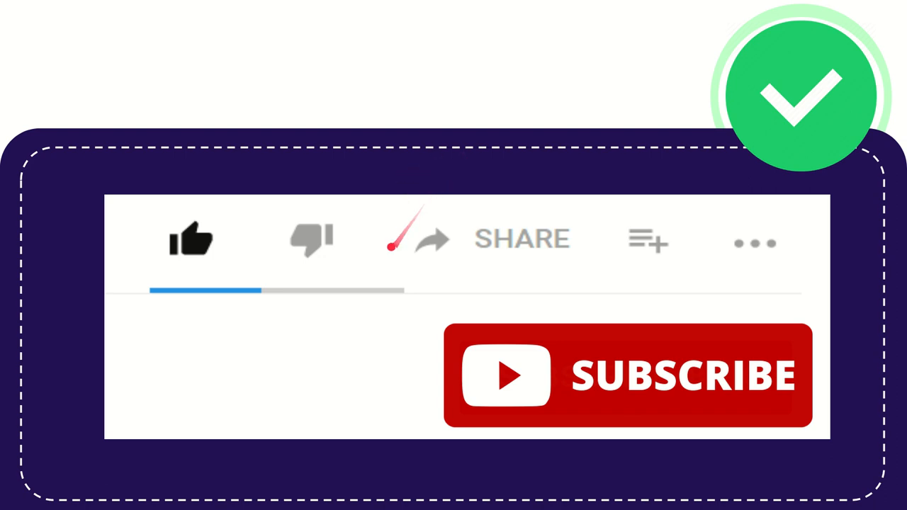
mouse_move(431, 278)
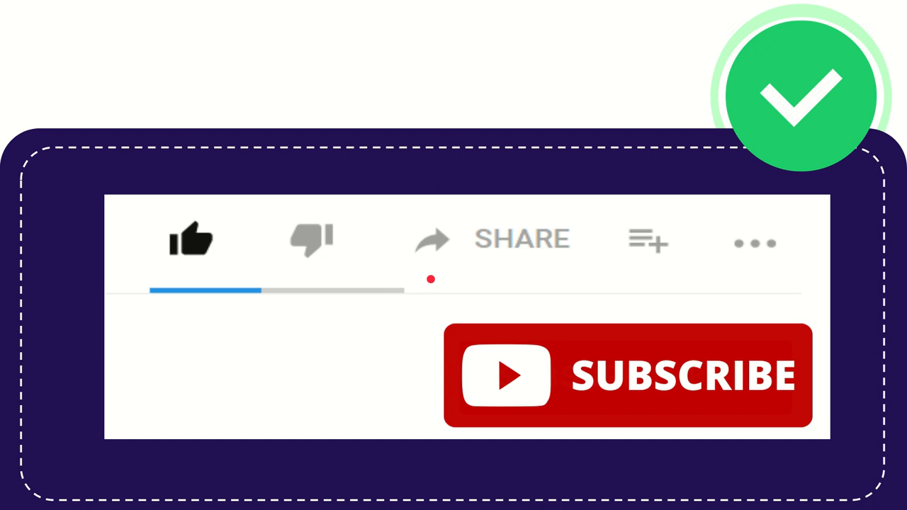
mouse_move(598, 306)
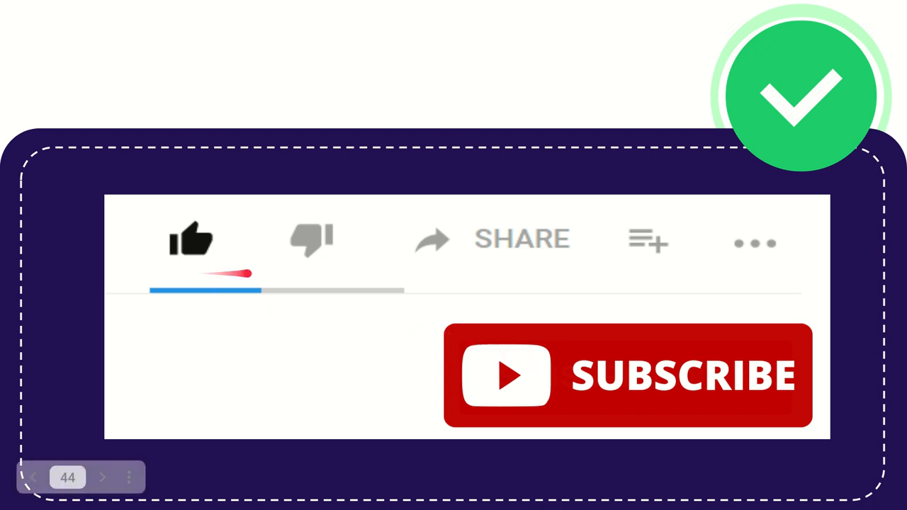
click(190, 239)
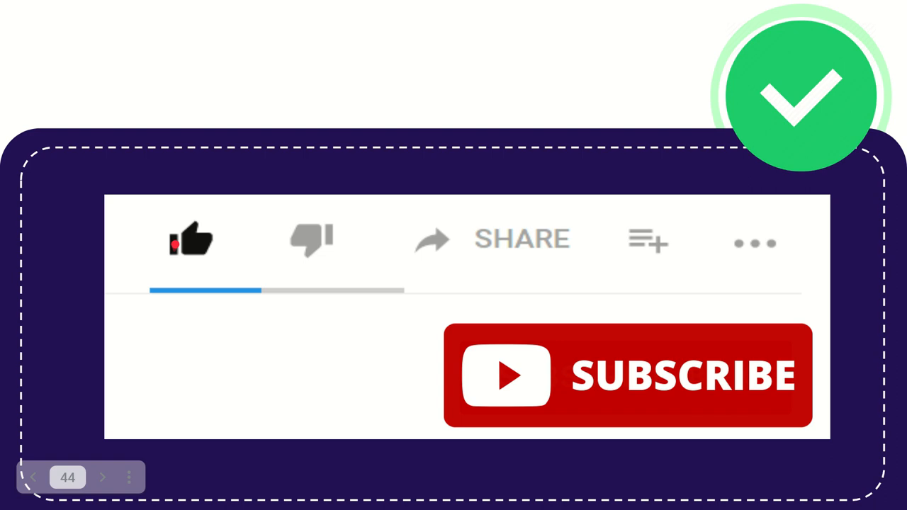
click(191, 239)
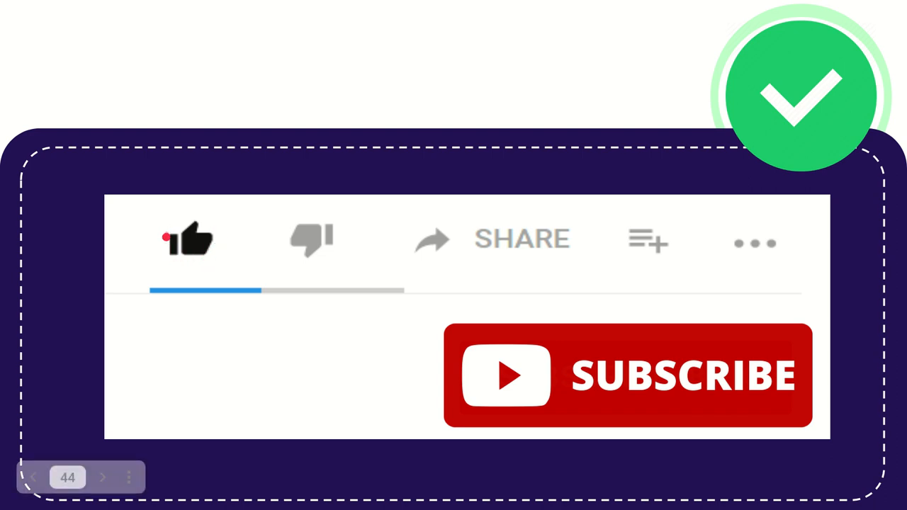
click(187, 238)
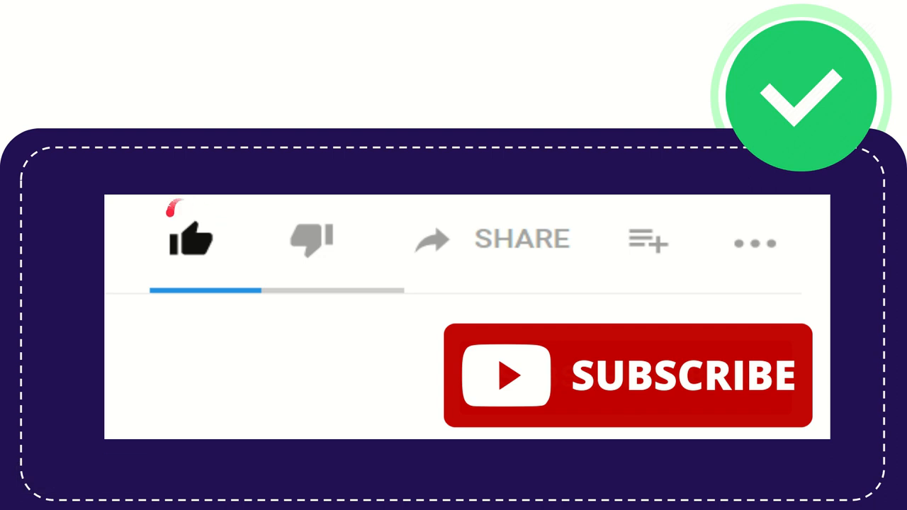
click(190, 240)
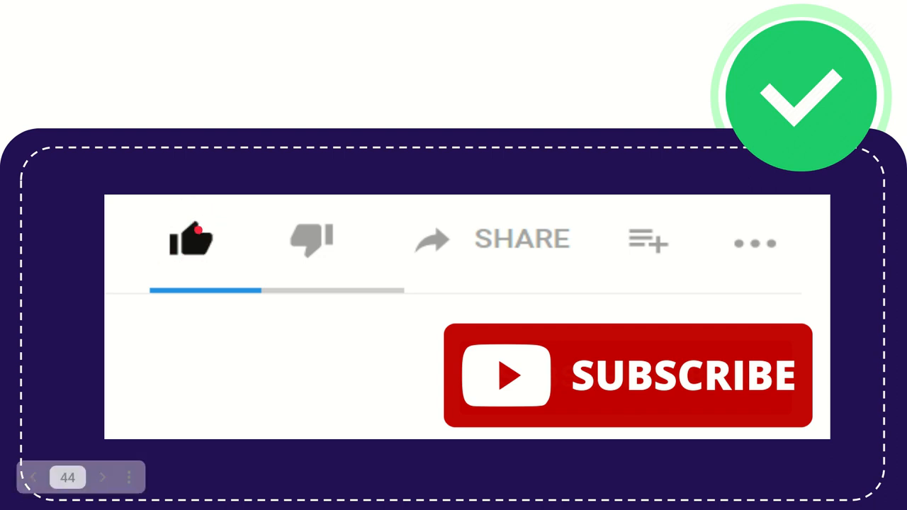
click(190, 240)
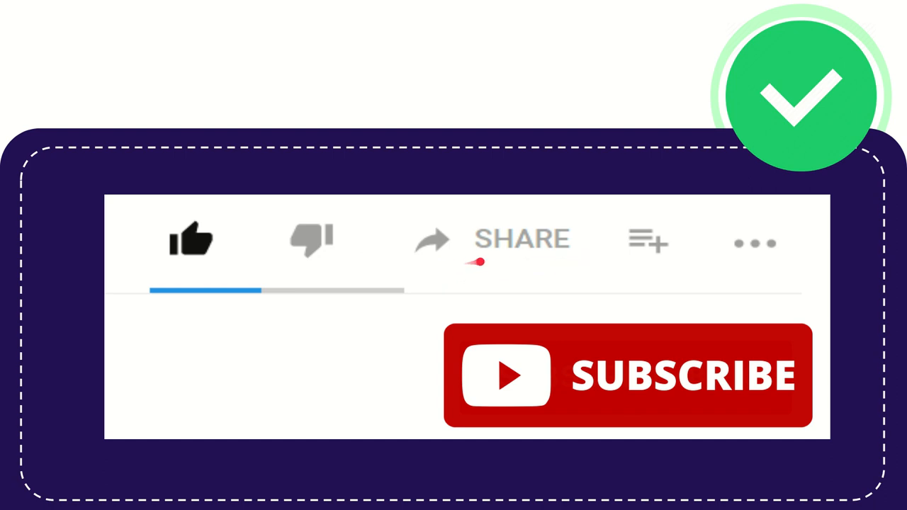
mouse_move(462, 266)
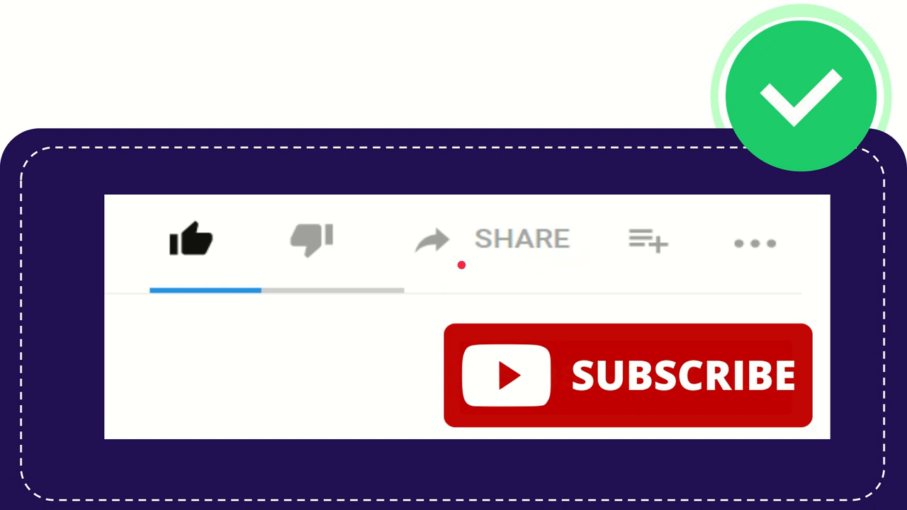